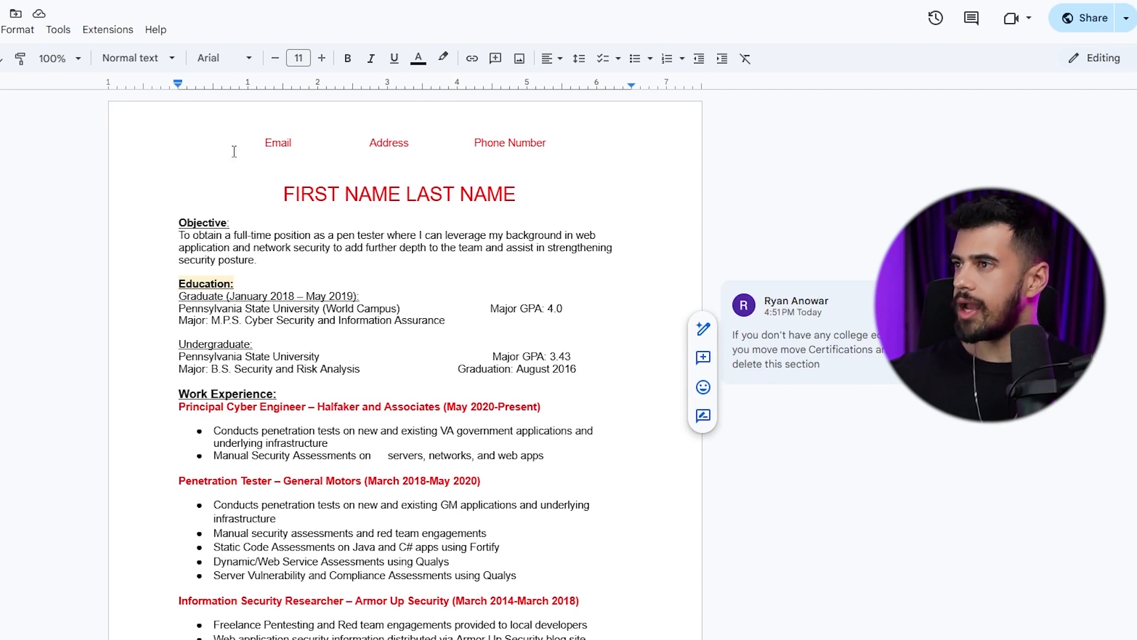
mouse_move(415, 166)
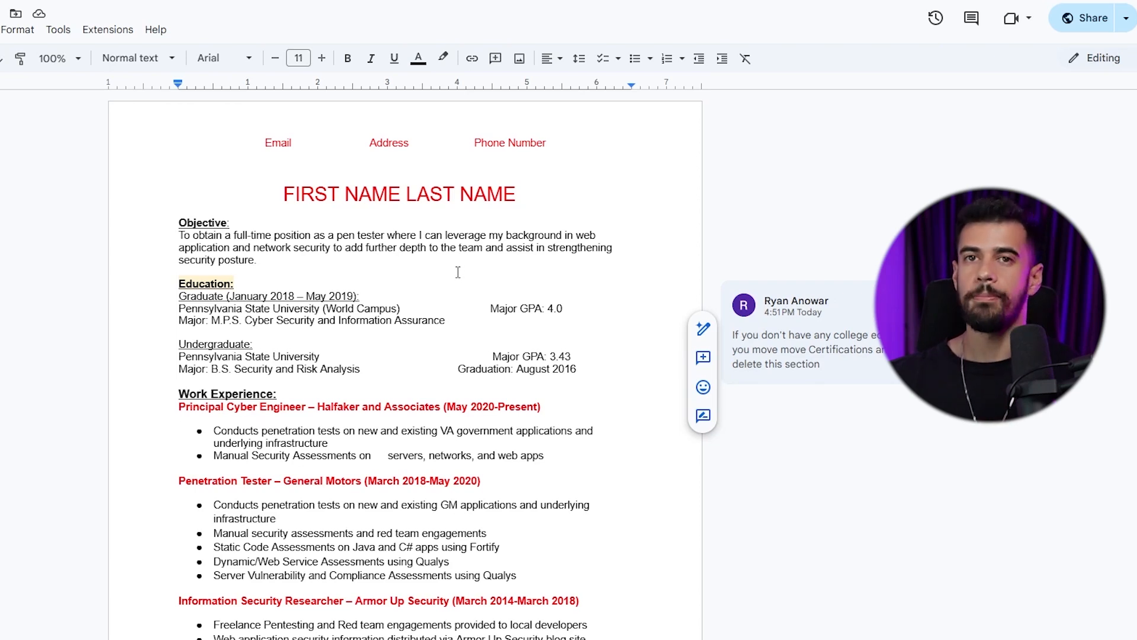
mouse_move(470, 280)
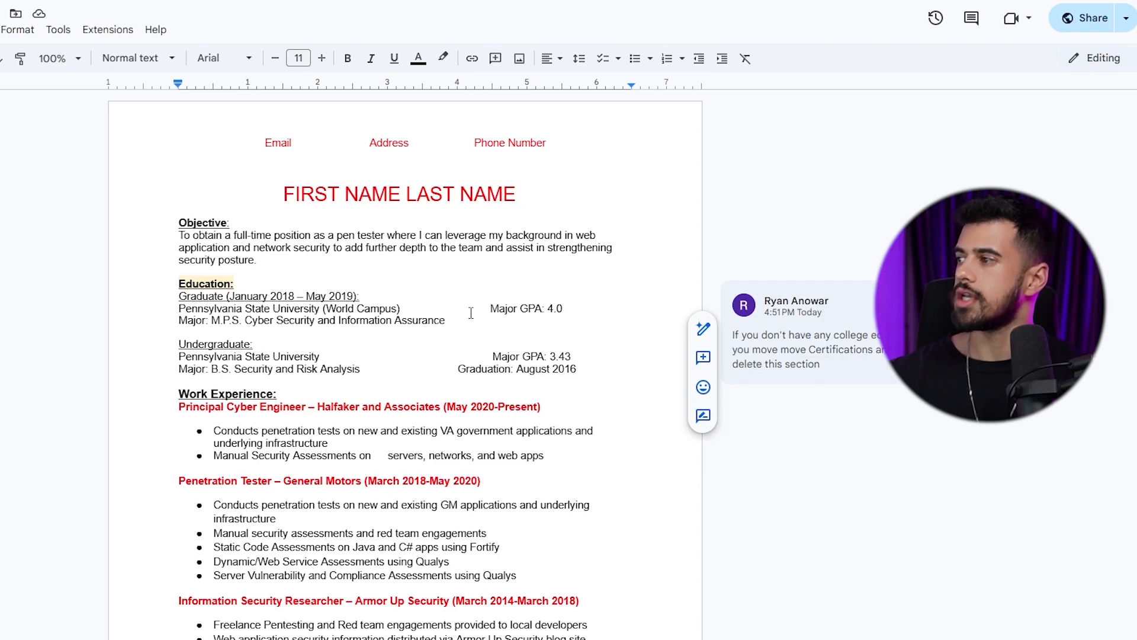
scroll(down, 3)
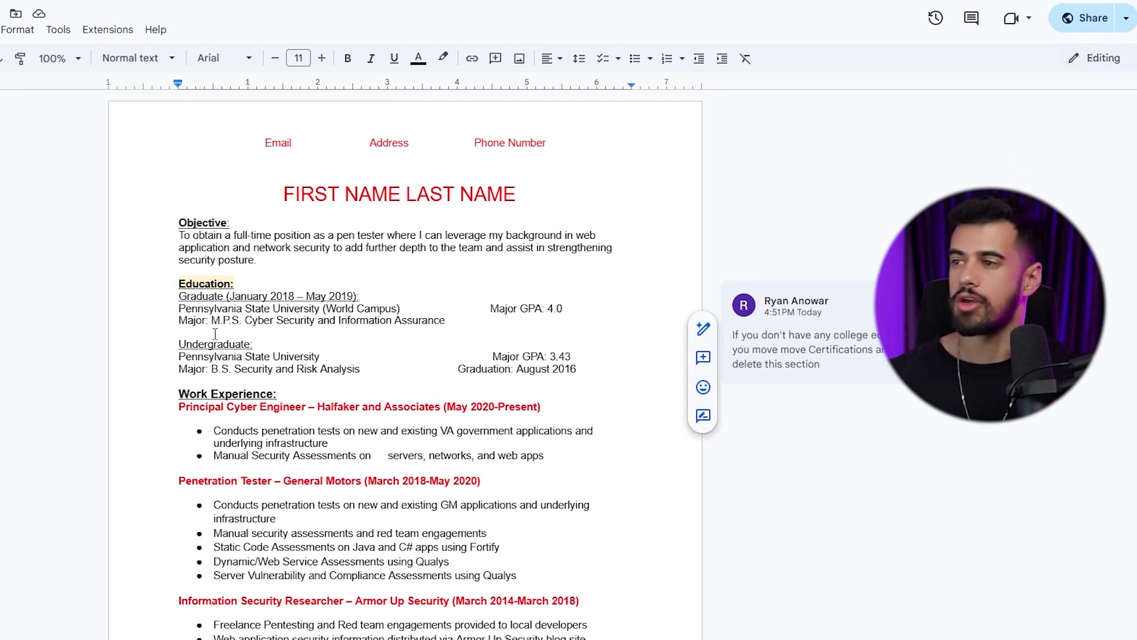
scroll(down, 3)
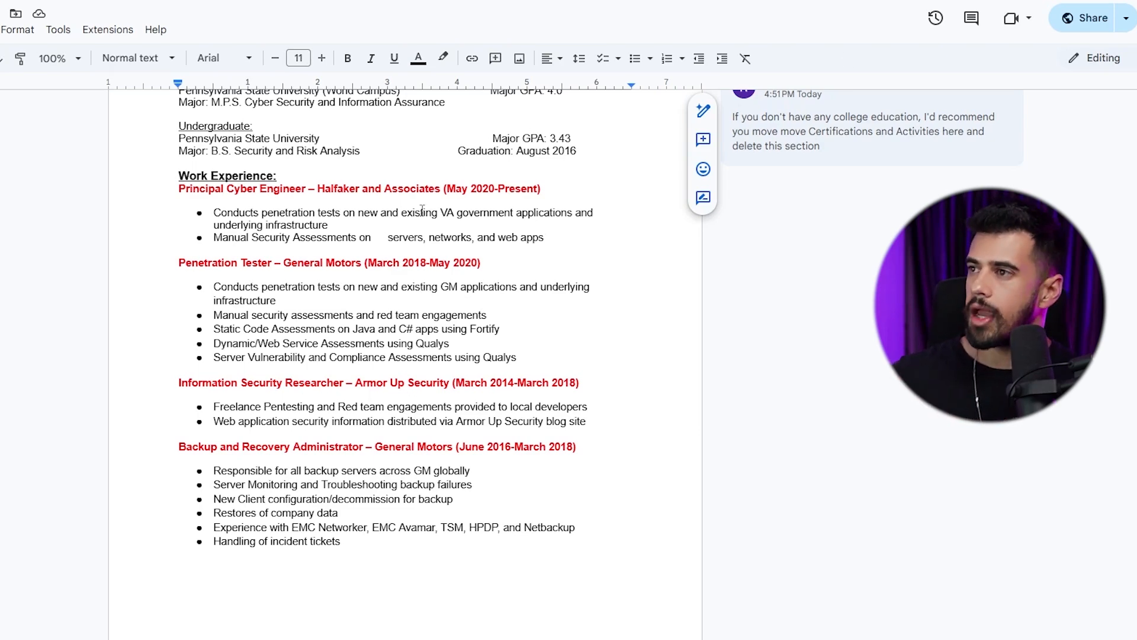
scroll(down, 3)
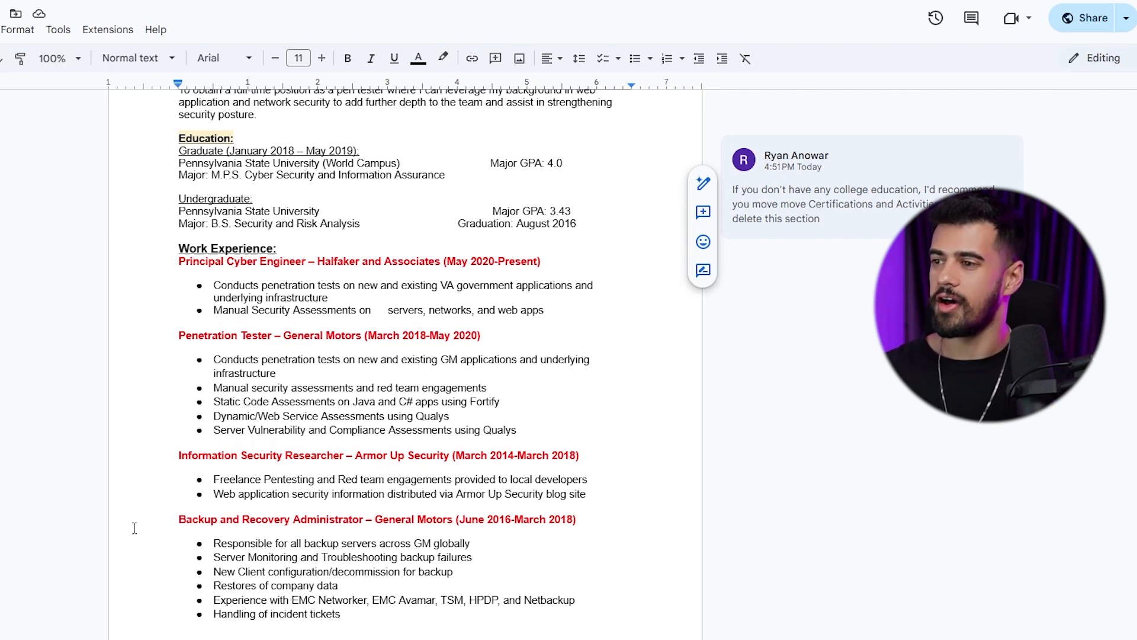
mouse_move(98, 462)
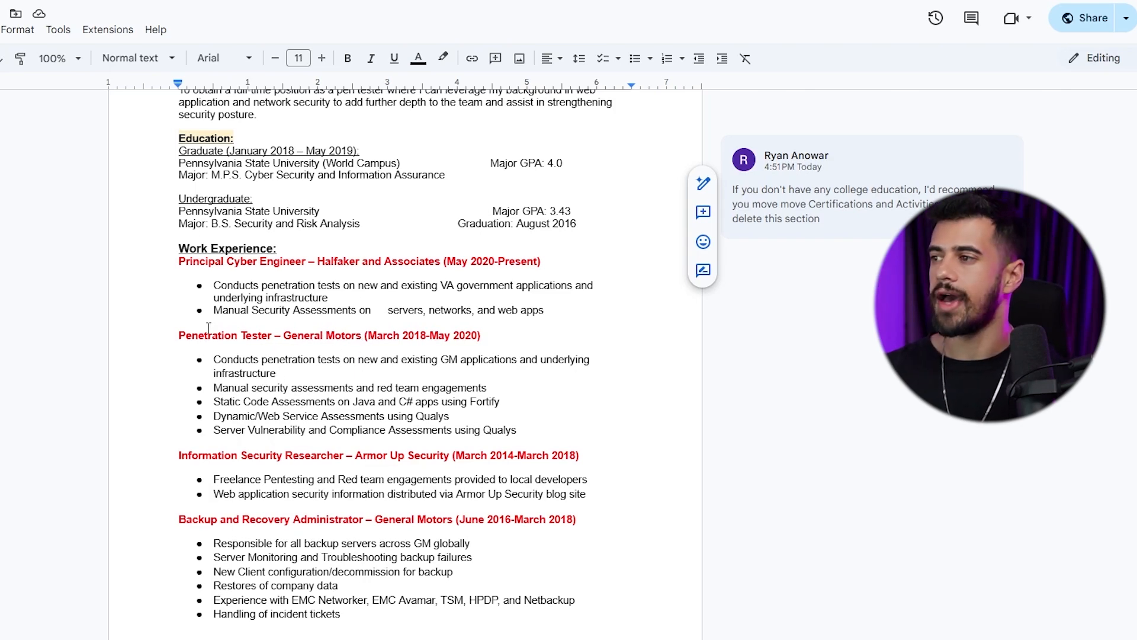
scroll(down, 3)
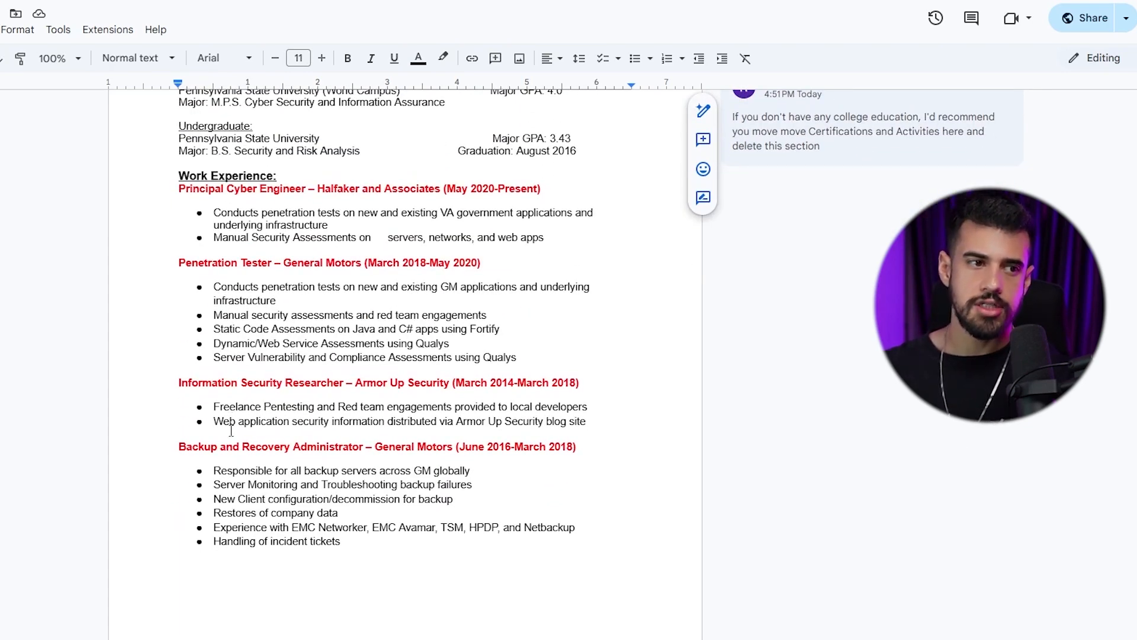
scroll(down, 3)
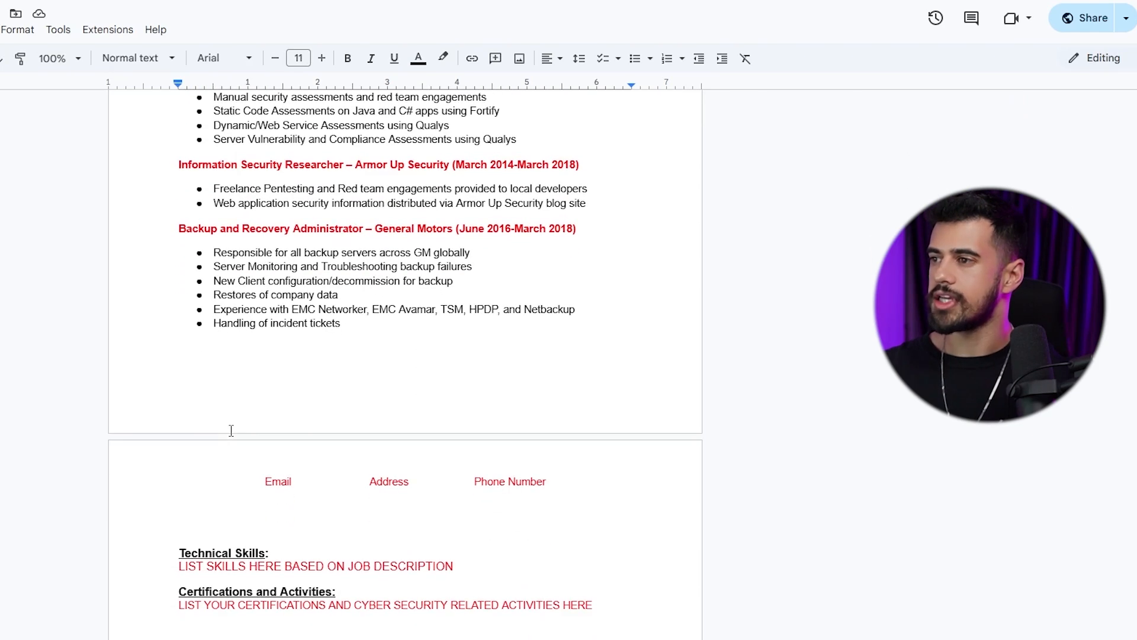
scroll(down, 3)
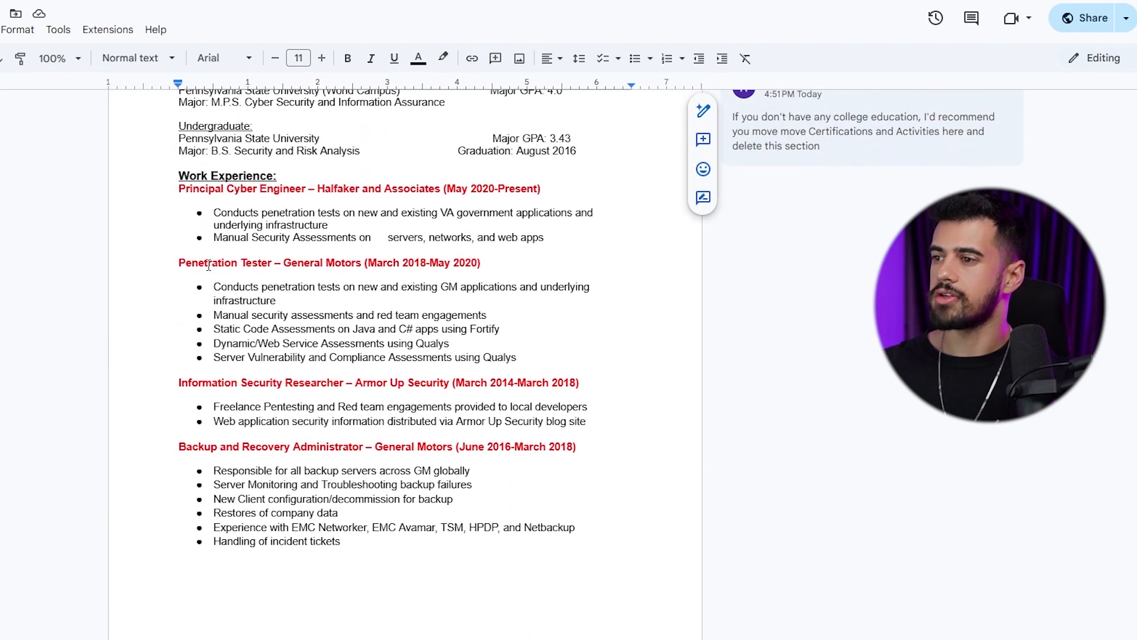
scroll(down, 3)
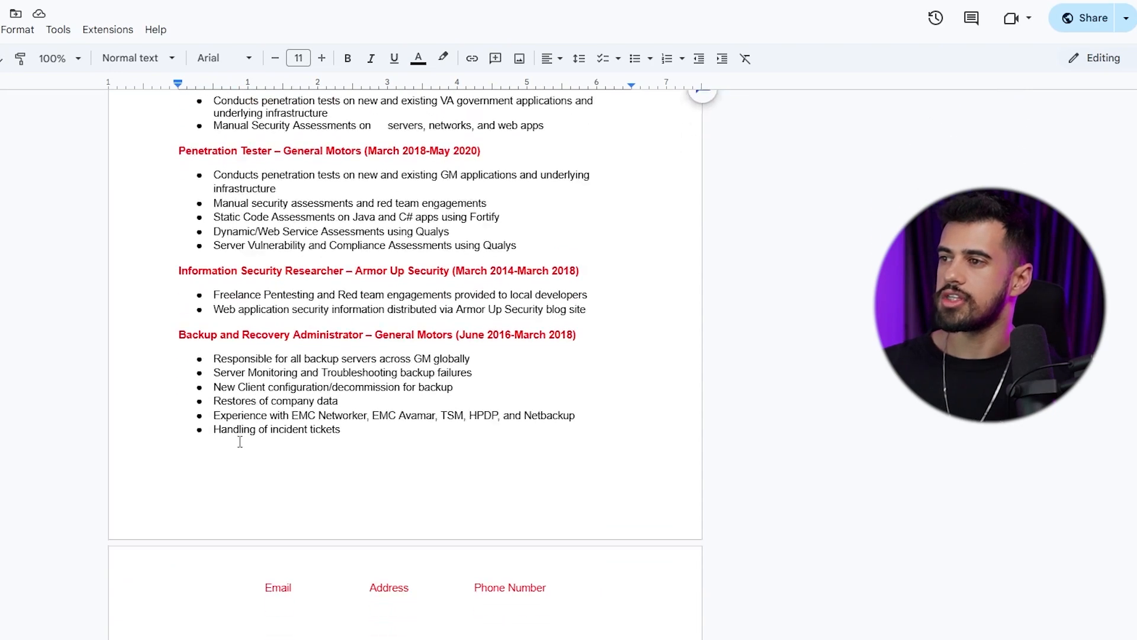
scroll(down, 3)
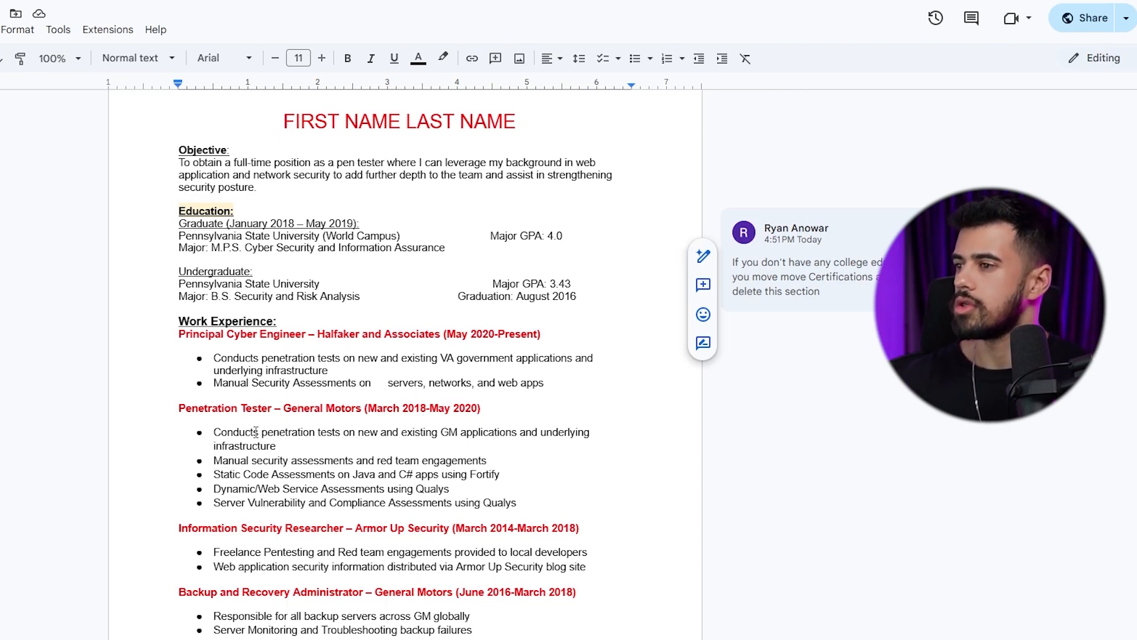
scroll(down, 3)
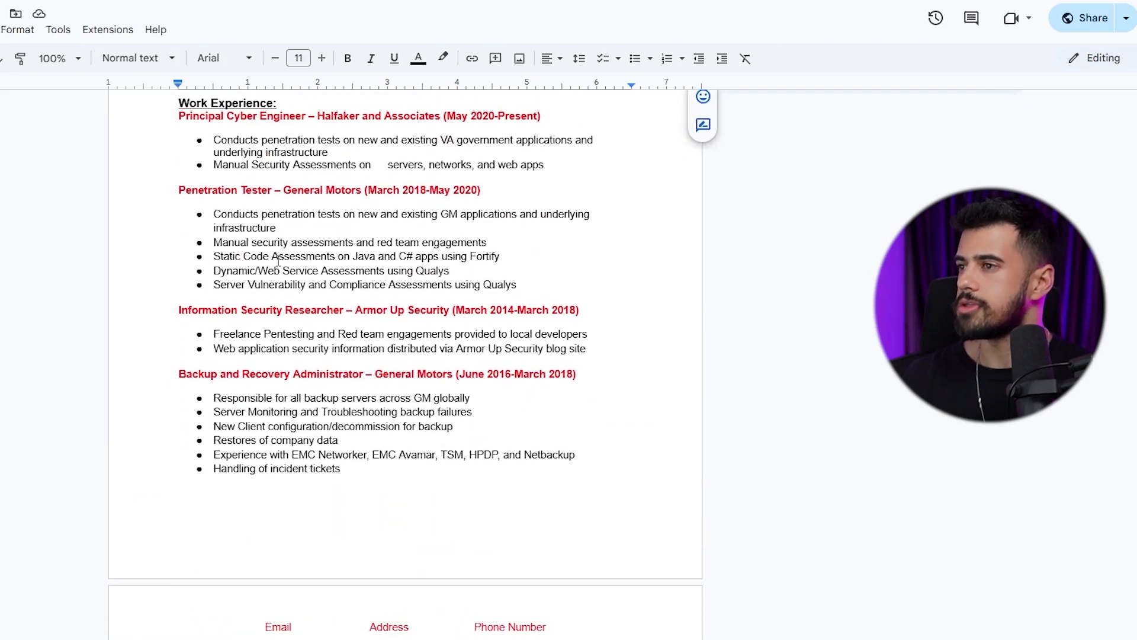
scroll(down, 3)
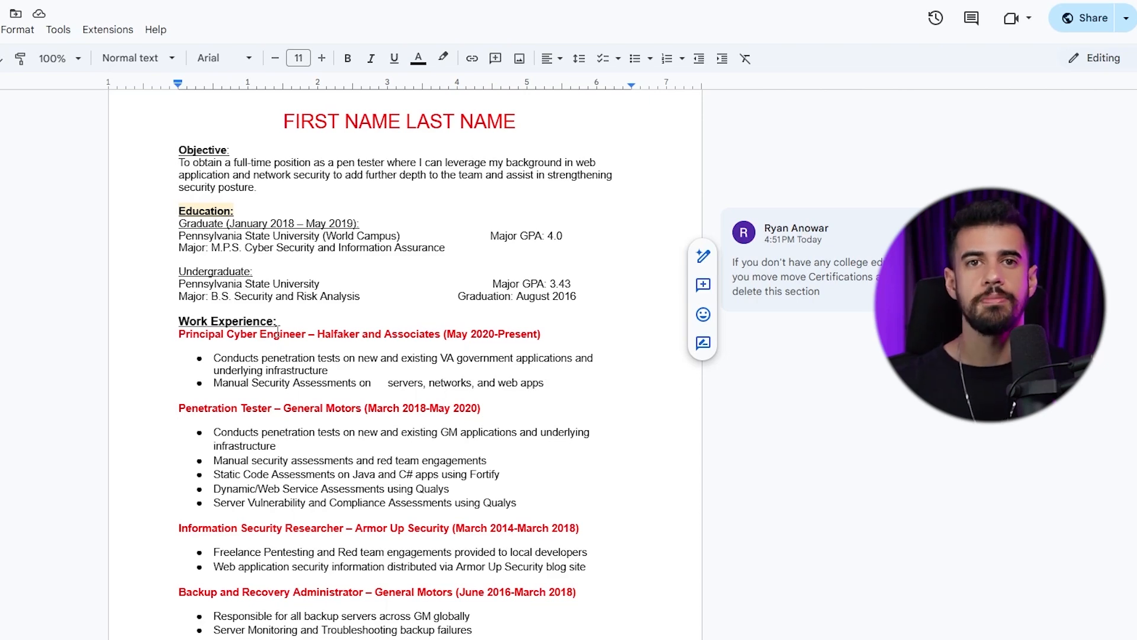
scroll(down, 3)
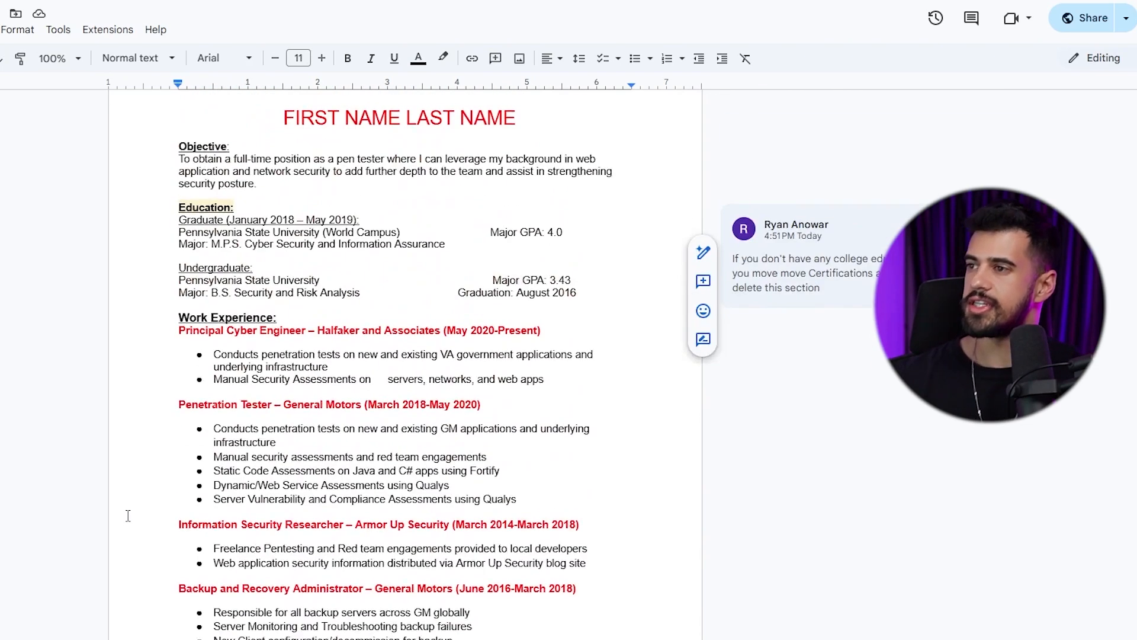
scroll(down, 3)
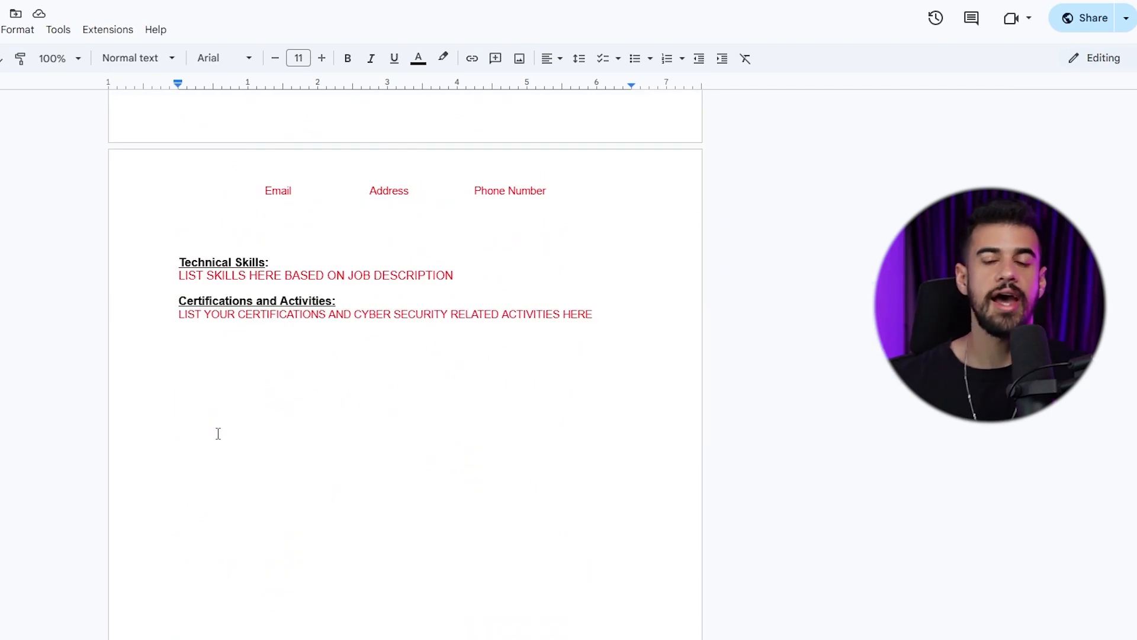